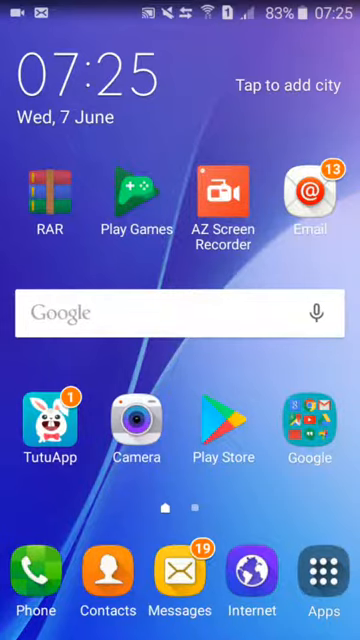
- Swipe across the home screen pages to reach the TutuApp icon
{"action": "scroll", "scroll_direction": "left", "scroll_amount": 3}
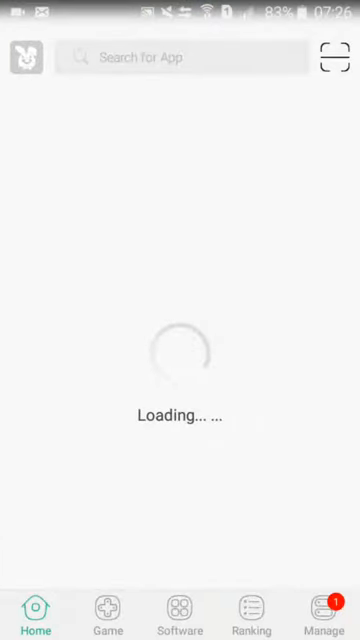
- Search TutuApp for 'ppsspp' and install PPSSPP Gold from the results
{"action": "left_click", "coordinate": [180, 64]}
{"action": "type", "text": "ppsspp"}
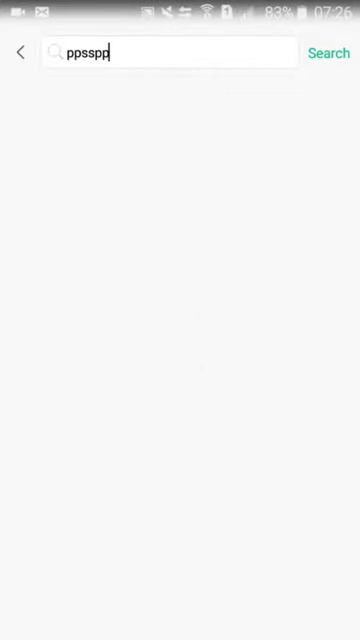
{"action": "left_click", "coordinate": [328, 52]}
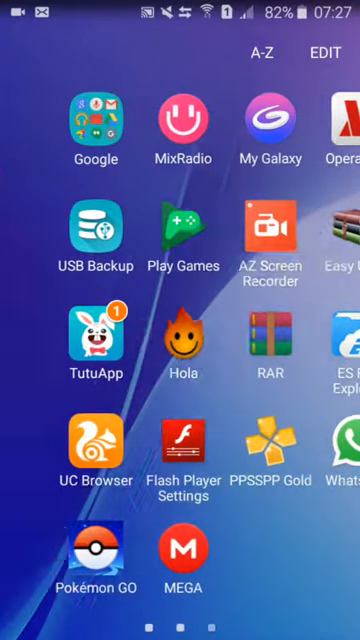
- Enter 'god of war psp rom download' in UC Browser's address bar to get Google results
{"action": "scroll", "scroll_direction": "left", "scroll_amount": 3}
{"action": "type", "text": "g"}
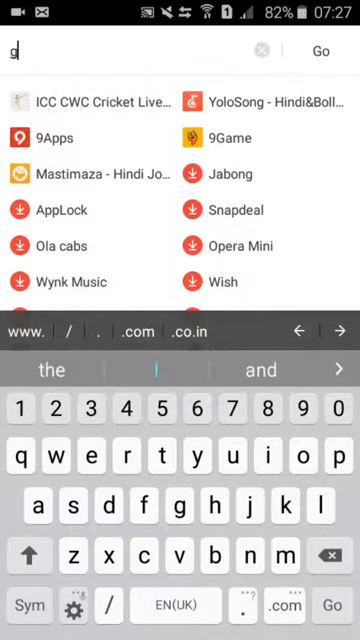
{"action": "type", "text": "od of"}
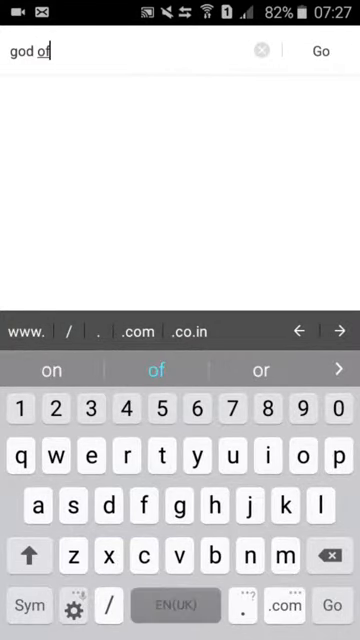
{"action": "type", "text": "war p"}
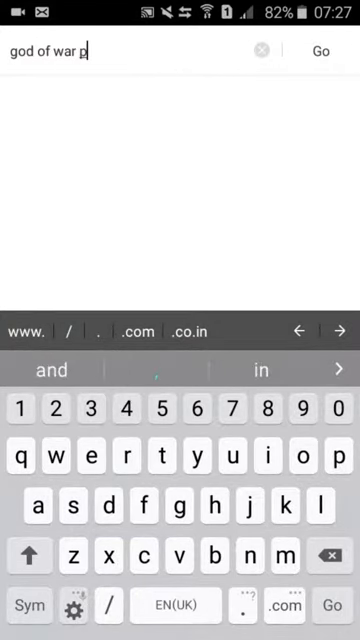
{"action": "type", "text": "sp"}
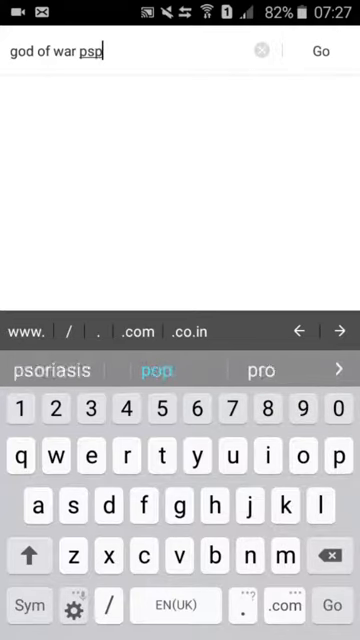
{"action": "type", "text": "."}
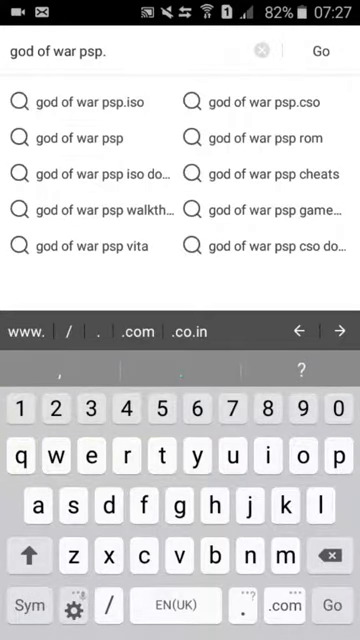
{"action": "type", "text": "rom"}
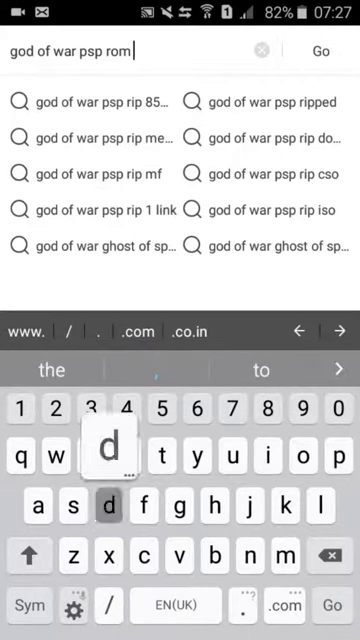
{"action": "type", "text": "download"}
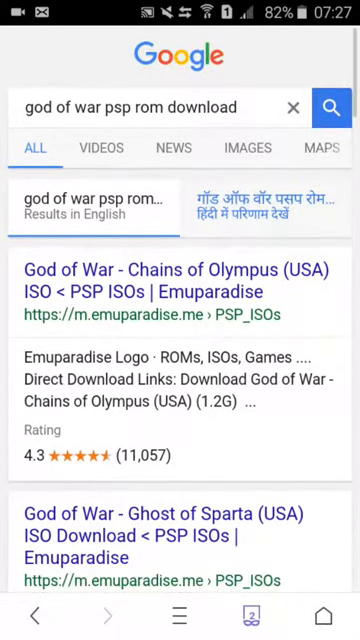
- Scroll the Ghost of Sparta Emuparadise page to Direct Download and save the game link
{"action": "scroll", "scroll_direction": "down", "scroll_amount": 3}
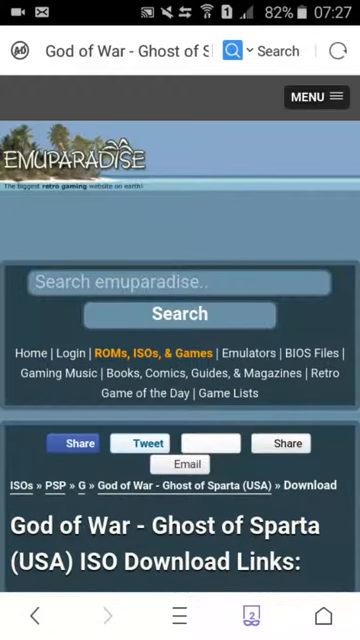
{"action": "scroll", "scroll_direction": "down", "scroll_amount": 3}
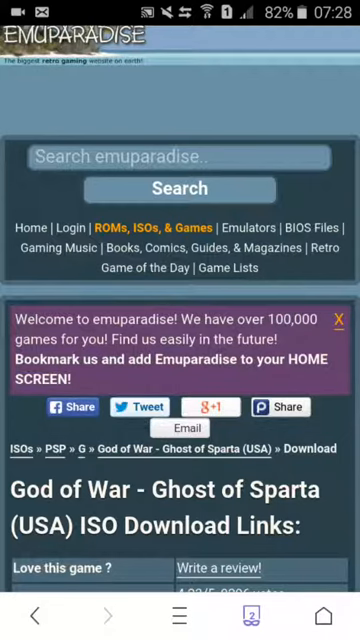
{"action": "scroll", "scroll_direction": "down", "scroll_amount": 3}
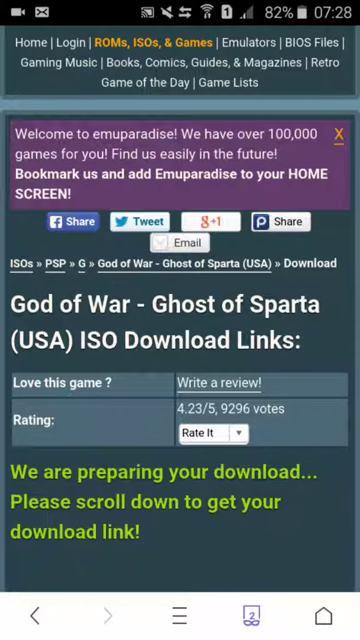
{"action": "scroll", "scroll_direction": "down", "scroll_amount": 3}
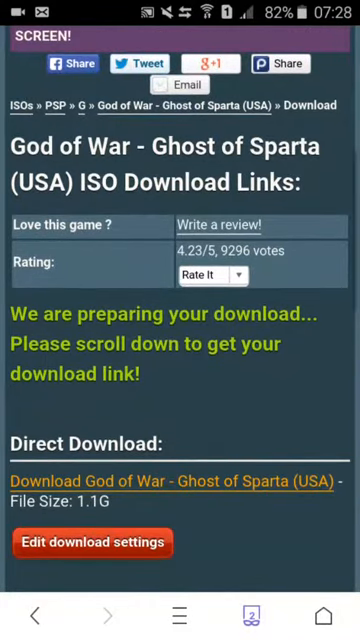
{"action": "scroll", "scroll_direction": "down", "scroll_amount": 3}
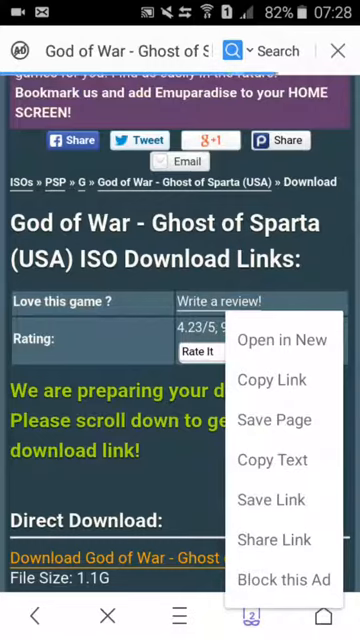
{"action": "left_click", "coordinate": [270, 500]}
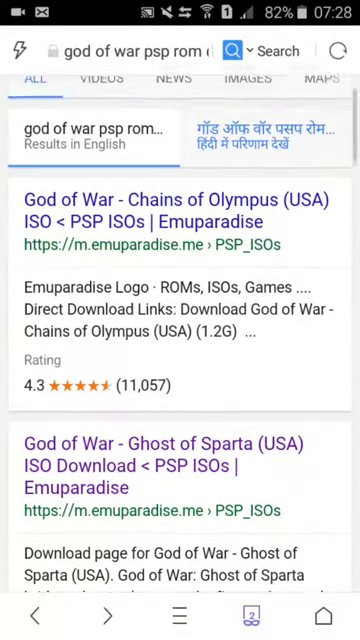
- Change the query to a Dragon Ball Z Shin Budokai search and open its Emuparadise result
{"action": "left_click", "coordinate": [160, 50]}
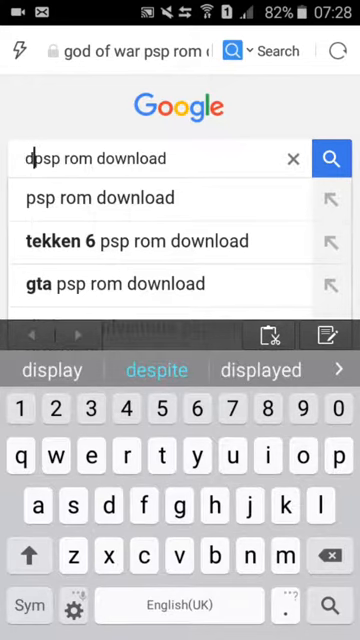
{"action": "type", "text": "bz shin budokai"}
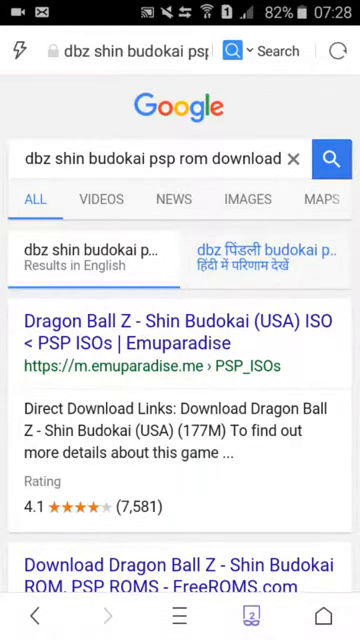
{"action": "scroll", "scroll_direction": "down", "scroll_amount": 3}
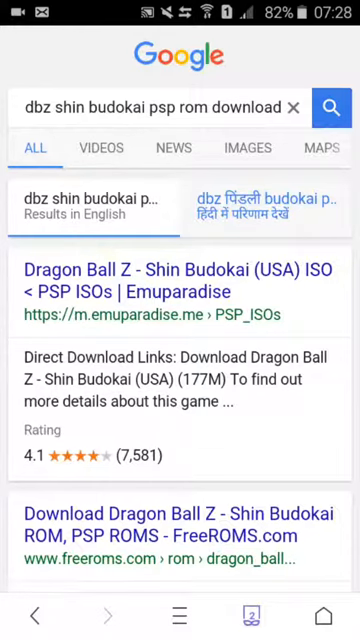
{"action": "left_click", "coordinate": [150, 108]}
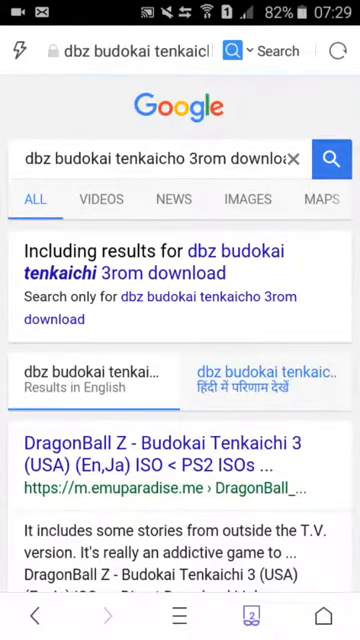
- Scroll the Budokai Tenkaichi 3 (USA) page down to its Direct Download Links section
{"action": "scroll", "scroll_direction": "down", "scroll_amount": 3}
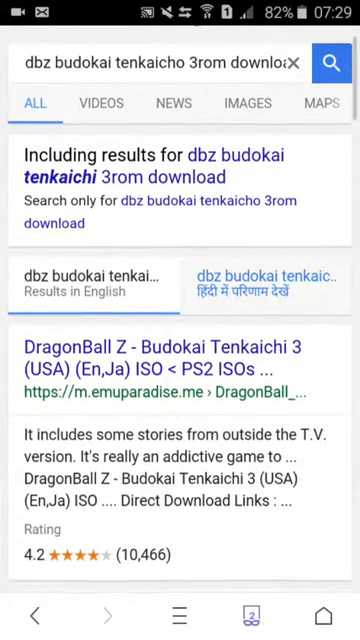
{"action": "scroll", "scroll_direction": "down", "scroll_amount": 3}
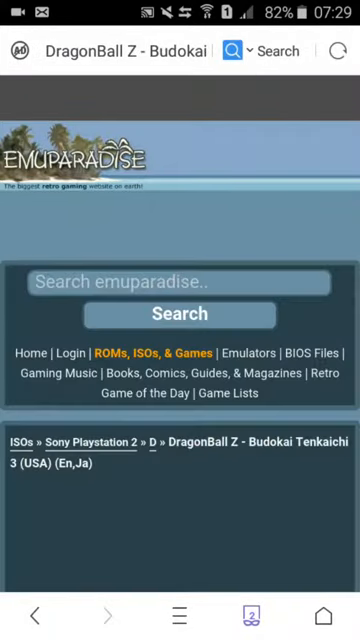
{"action": "scroll", "scroll_direction": "down", "scroll_amount": 3}
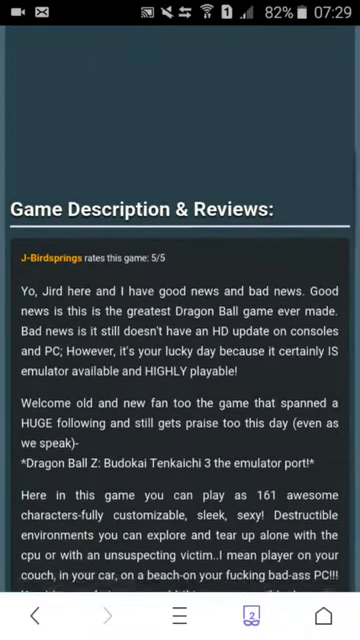
{"action": "scroll", "scroll_direction": "down", "scroll_amount": 3}
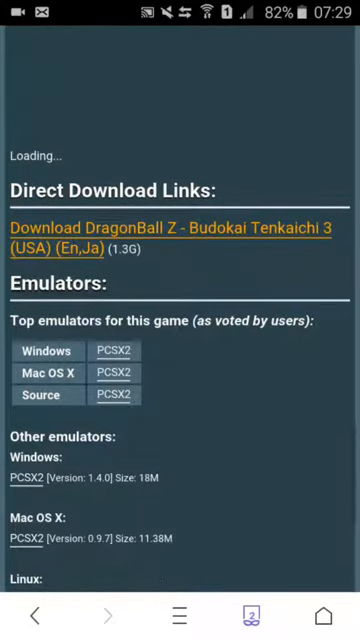
{"action": "scroll", "scroll_direction": "down", "scroll_amount": 3}
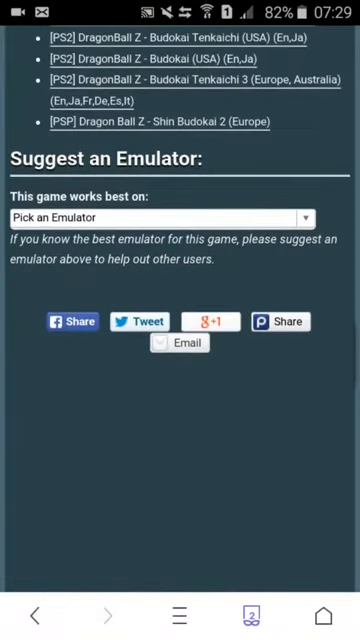
{"action": "scroll", "scroll_direction": "down", "scroll_amount": 3}
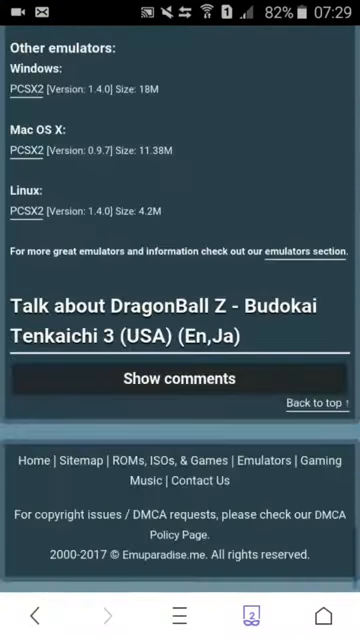
{"action": "scroll", "scroll_direction": "up", "scroll_amount": 3}
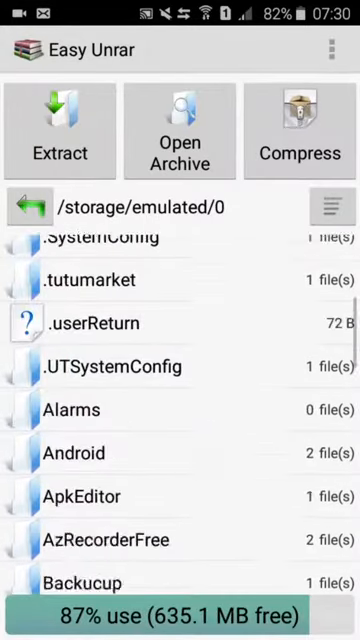
- Browse into UCDownloads, try the Shin Budokai 2 .cso file and return to the folder
{"action": "scroll", "scroll_direction": "down", "scroll_amount": 3}
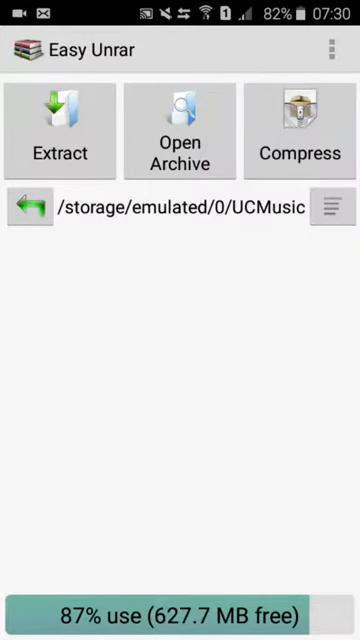
{"action": "left_click", "coordinate": [30, 206]}
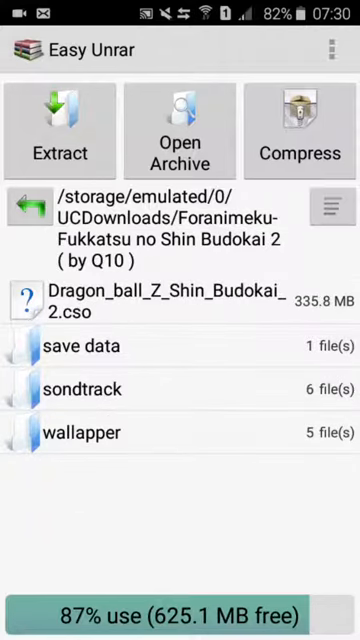
{"action": "left_click", "coordinate": [160, 300]}
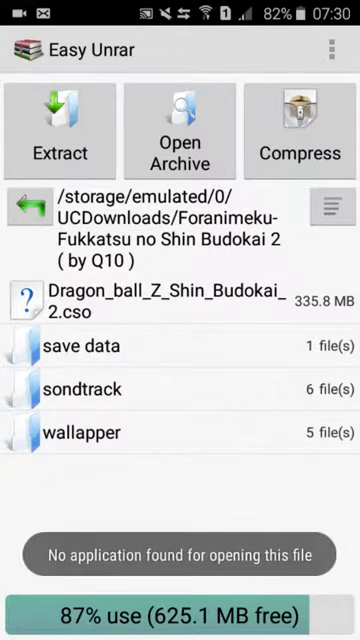
{"action": "left_click", "coordinate": [36, 206]}
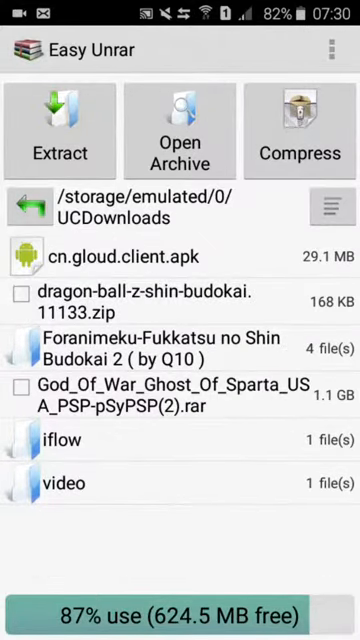
- Open the God_Of_War_Ghost_Of_Sparta .rar archive to list its psy-gwgs parts
{"action": "left_click", "coordinate": [30, 204]}
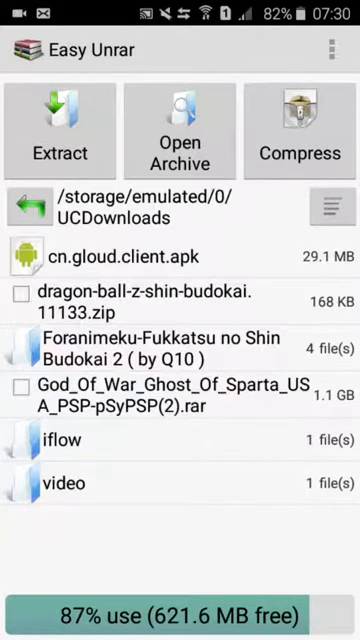
{"action": "left_click", "coordinate": [20, 388]}
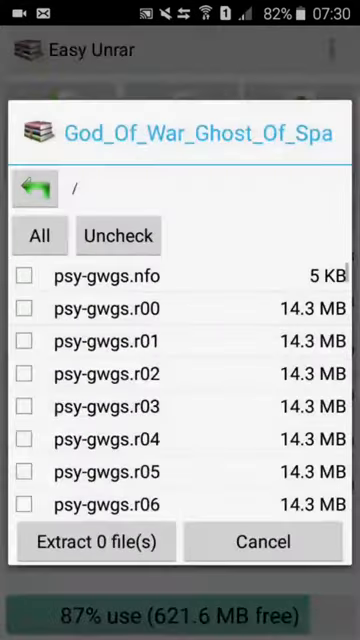
- Tick one psy-gwgs archive part for extraction, then show PPSSPP's Recent games tab
{"action": "scroll", "scroll_direction": "down", "scroll_amount": 3}
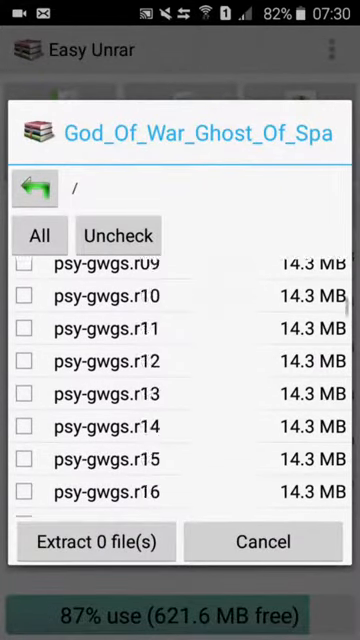
{"action": "scroll", "scroll_direction": "down", "scroll_amount": 3}
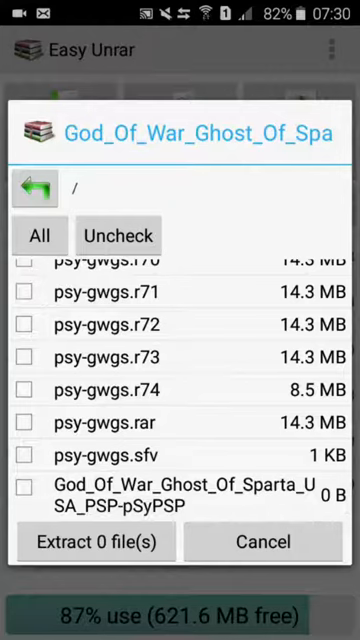
{"action": "left_click", "coordinate": [24, 492]}
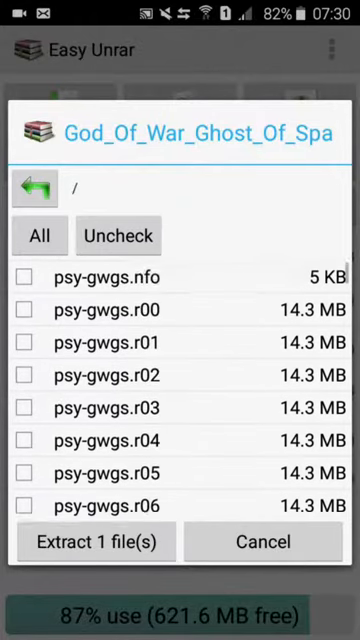
{"action": "scroll", "scroll_direction": "down", "scroll_amount": 3}
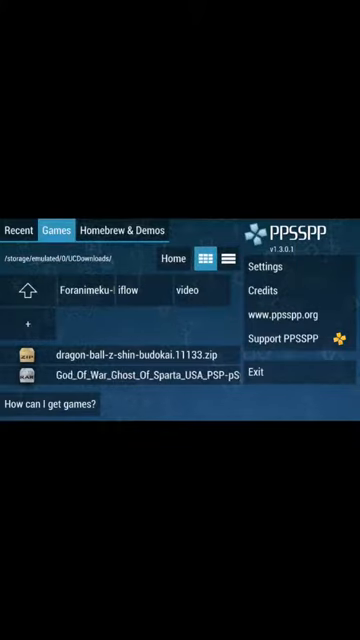
{"action": "left_click", "coordinate": [18, 230]}
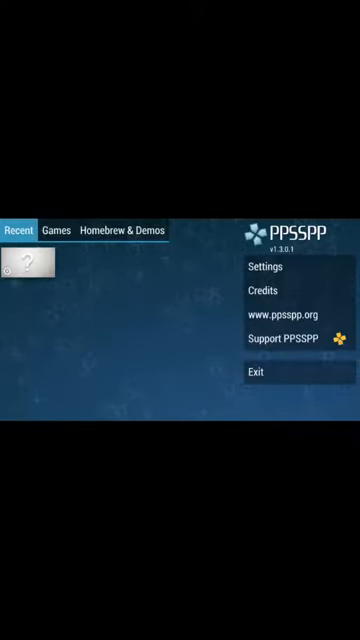